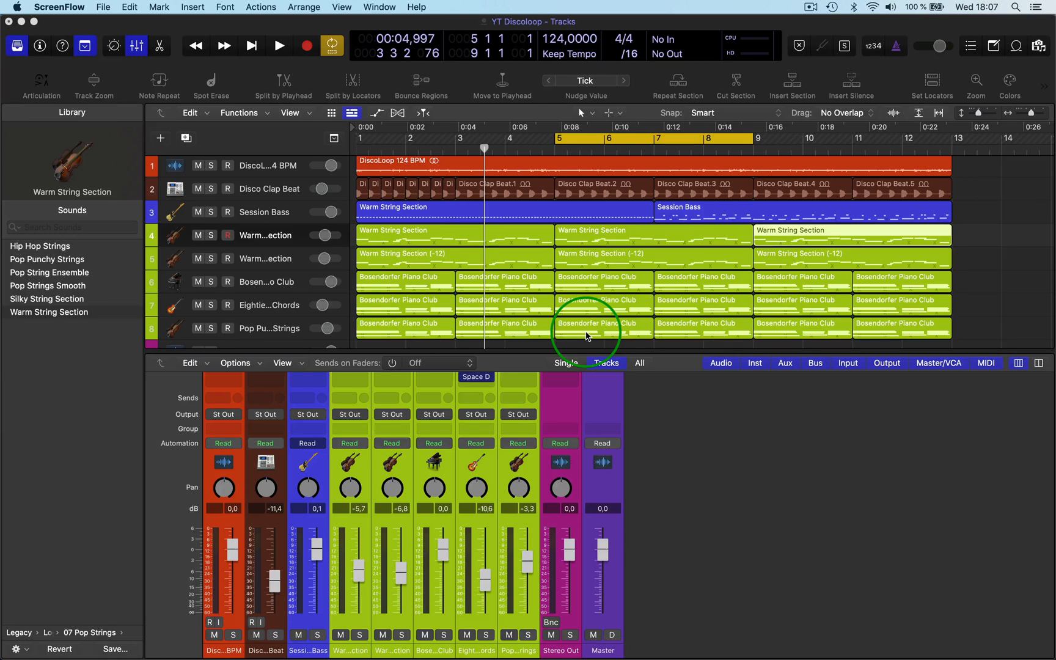
{"action": "mouse_move", "coordinate": [757, 299]}
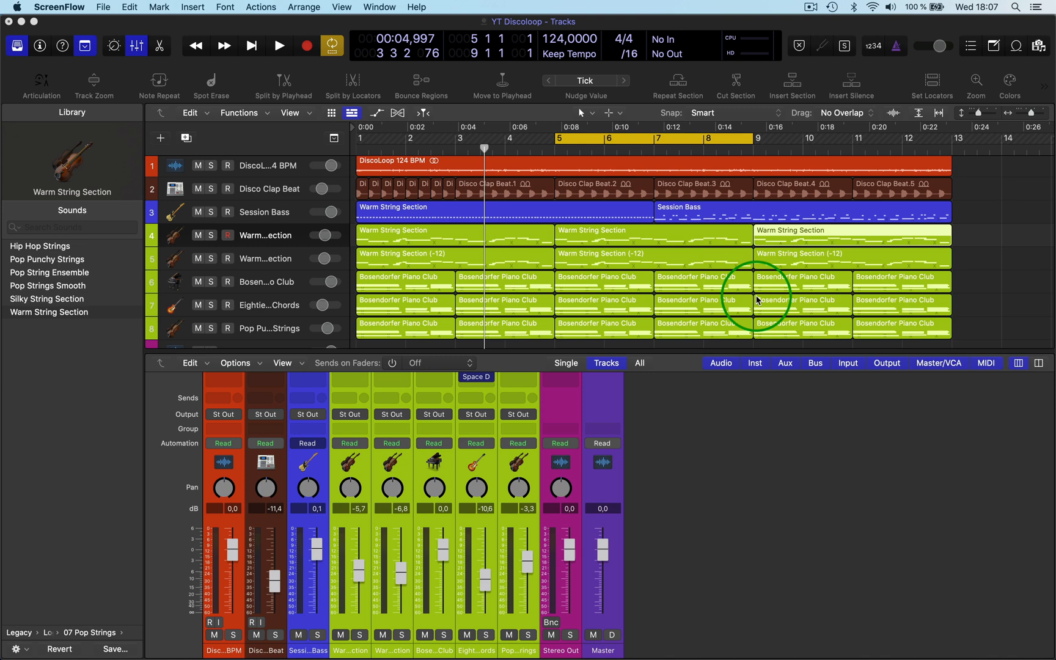
{"action": "mouse_move", "coordinate": [558, 181]}
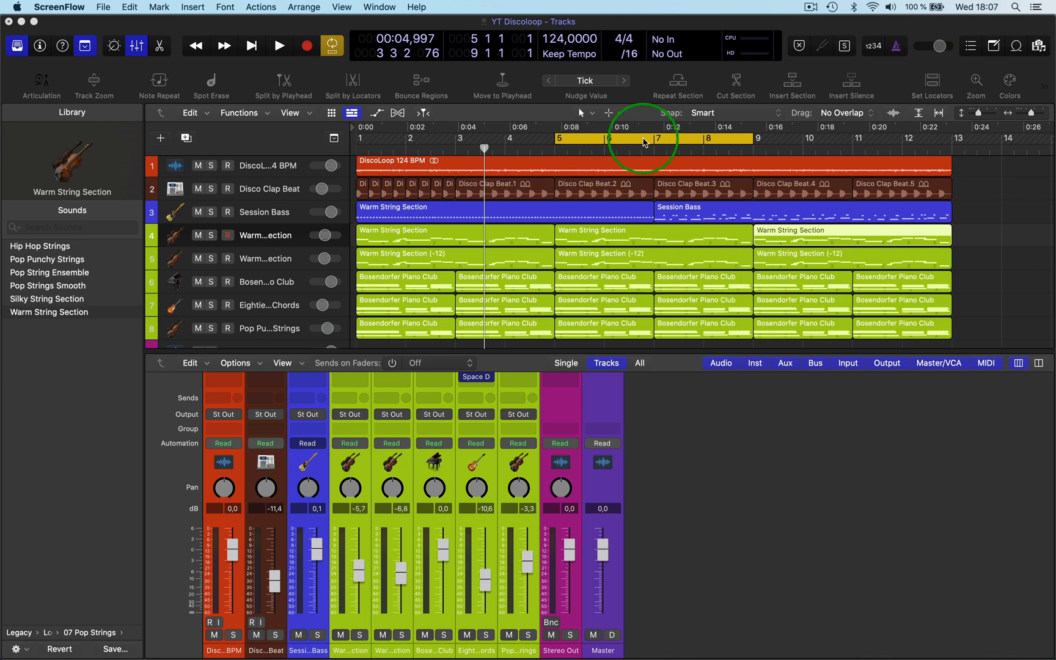
Swap the cycle locators so the left sits at bar 9 and the right at bar 5.
{"action": "right_click", "coordinate": [642, 128]}
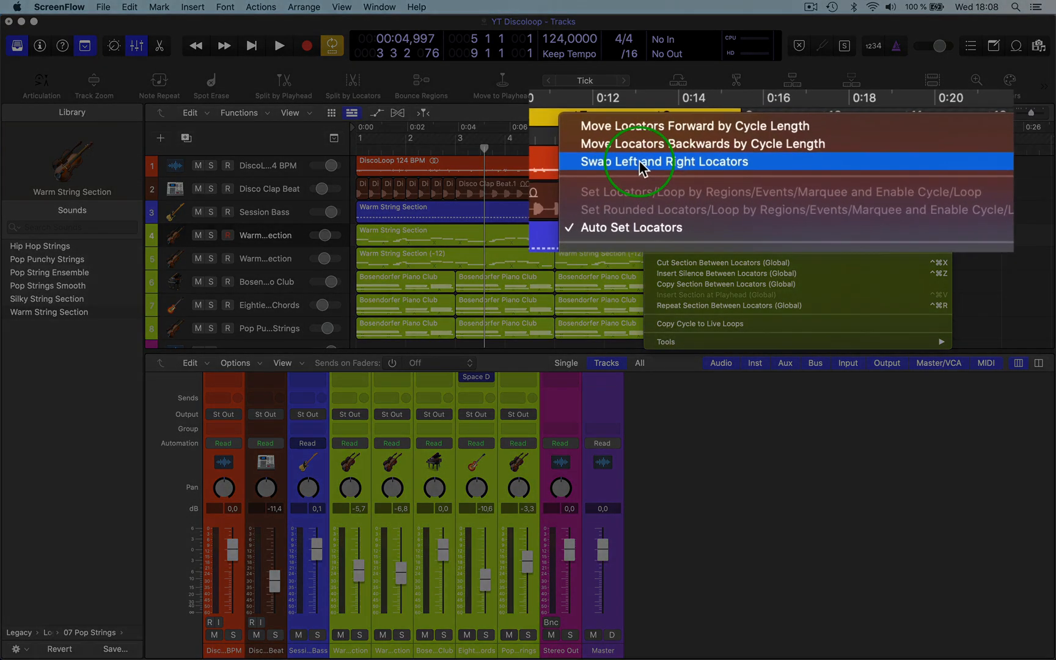
{"action": "left_click", "coordinate": [664, 161]}
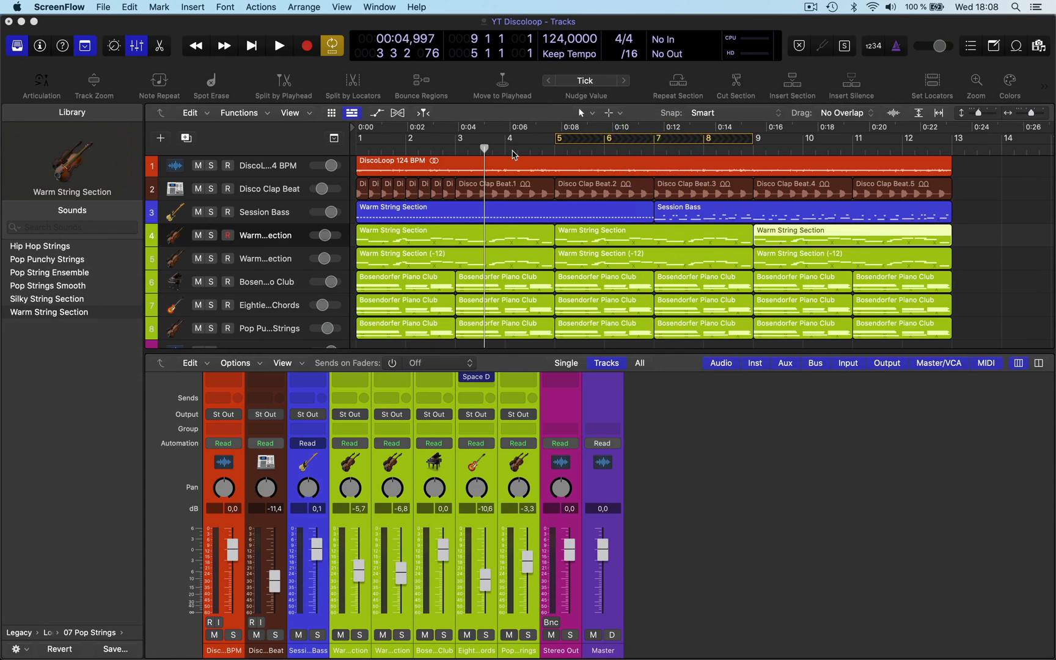
Play from bar 2, confirm playback jumps from bar 5 to bar 9, then stop.
{"action": "left_click", "coordinate": [278, 46]}
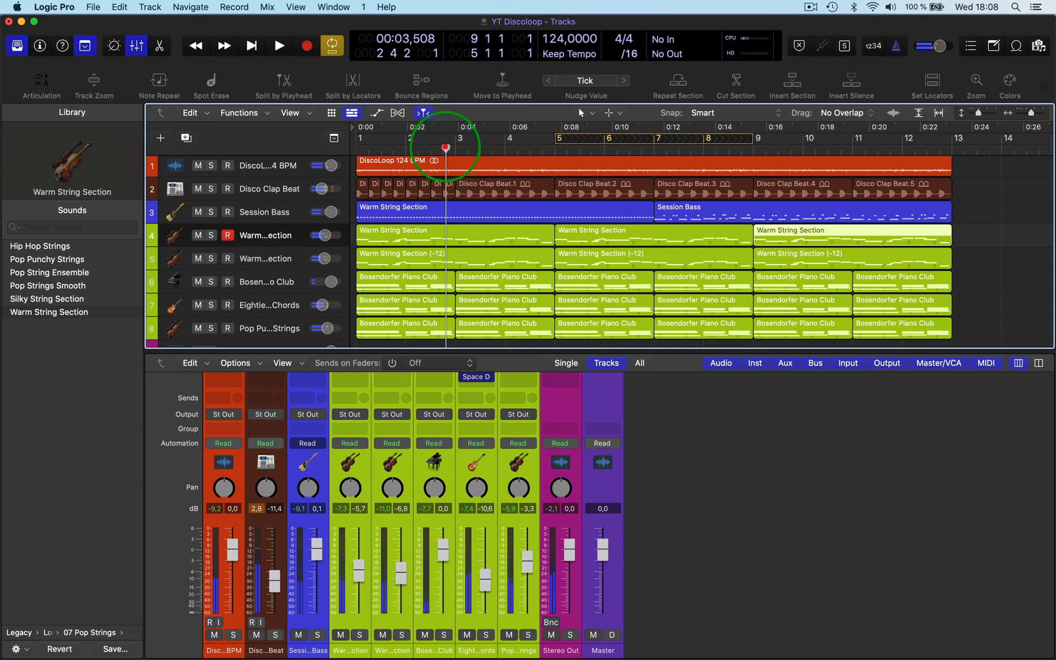
{"action": "left_click", "coordinate": [279, 46]}
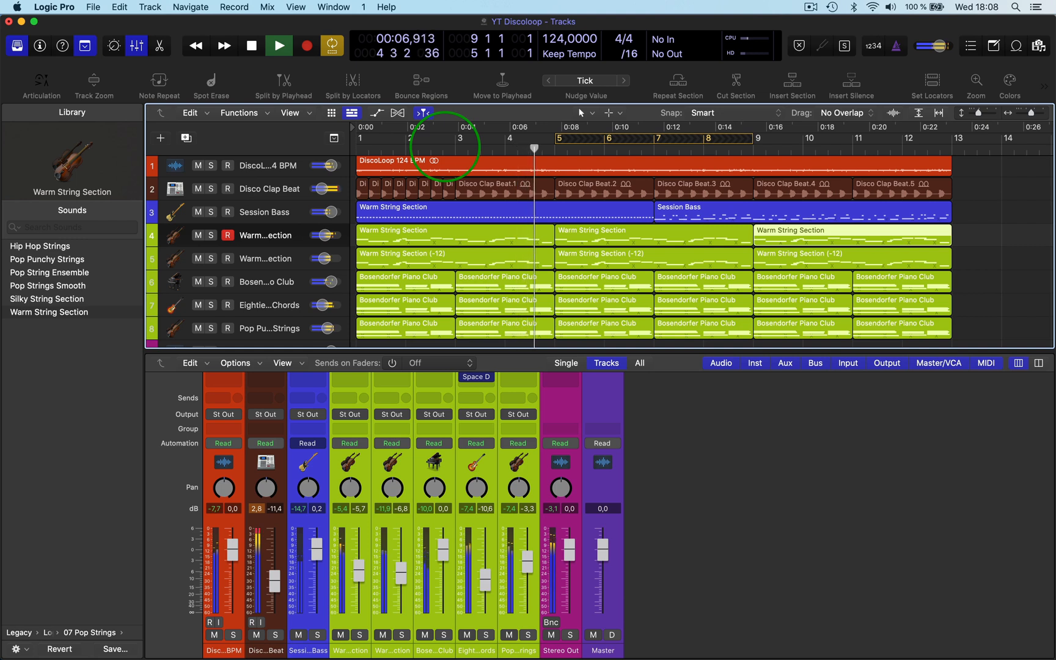
{"action": "left_click", "coordinate": [278, 45]}
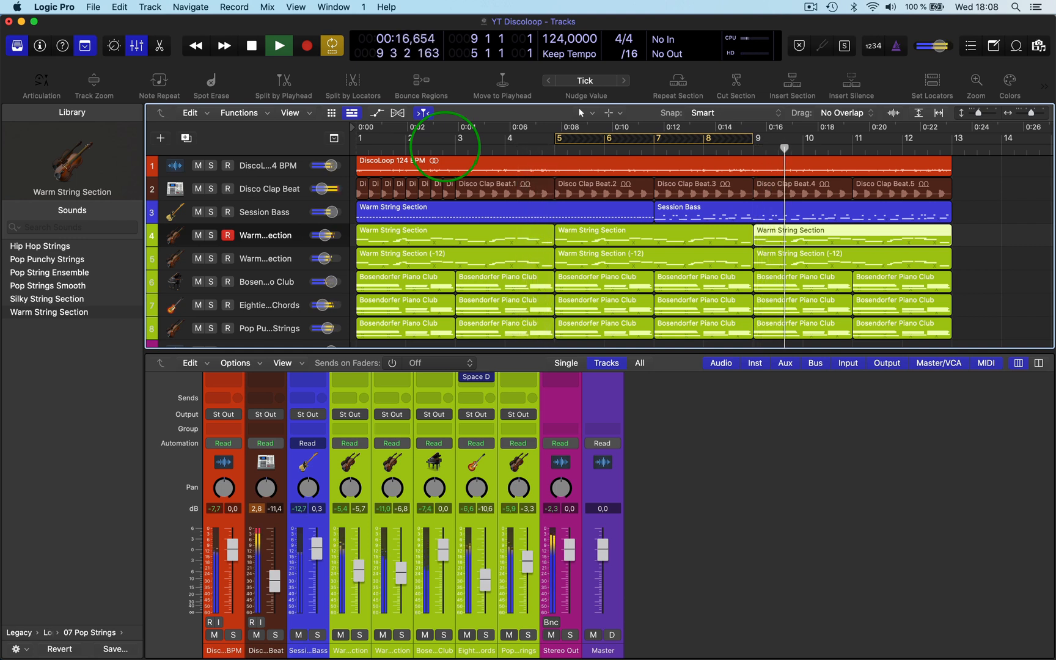
{"action": "left_click", "coordinate": [250, 46]}
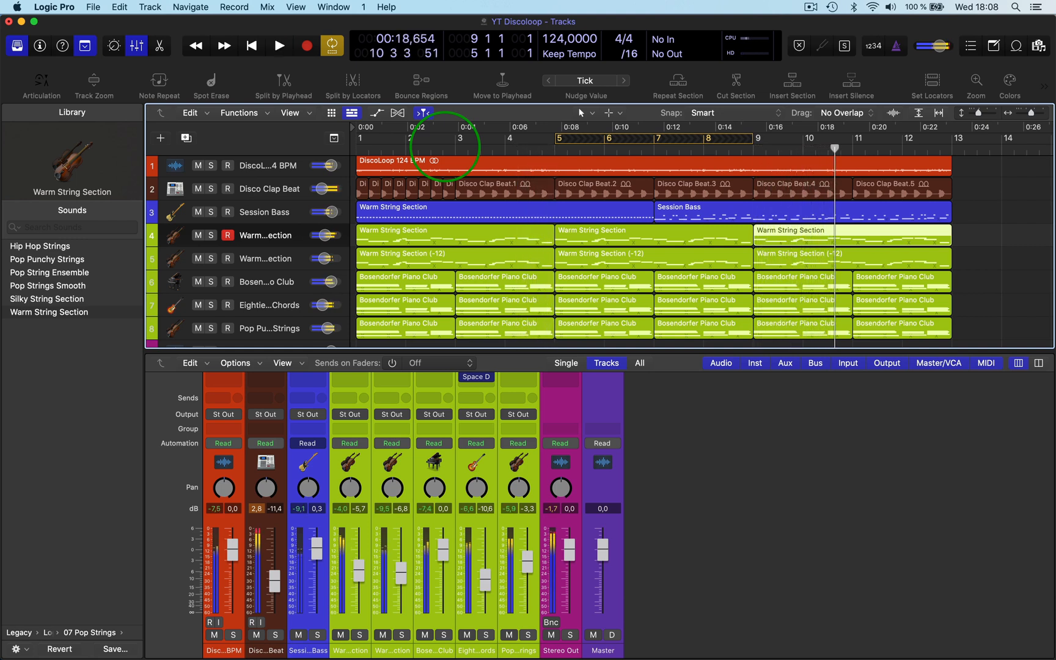